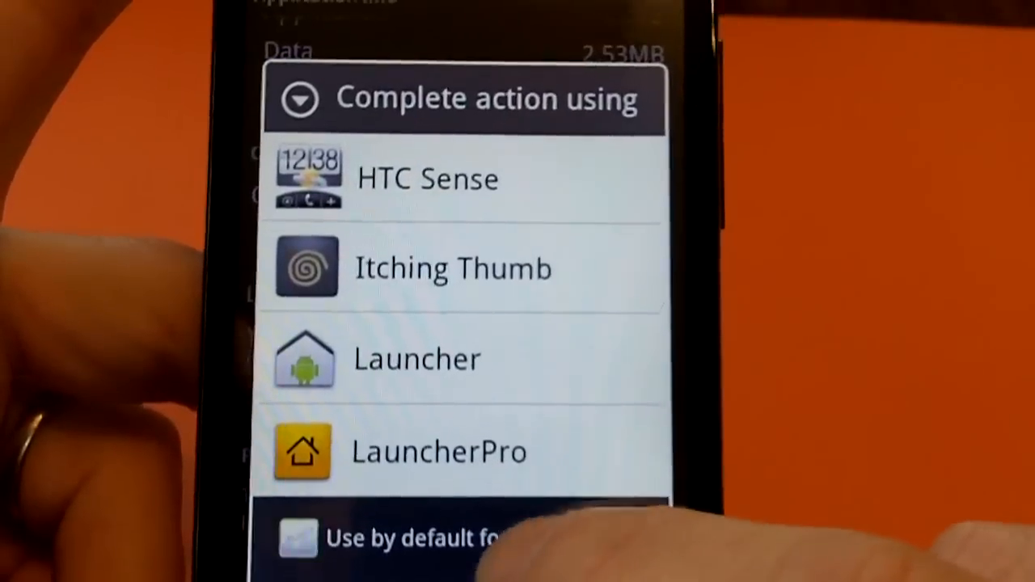
Tick 'Use by default for this action' and choose Itching Thumb as the home launcher.
left_click(303, 538)
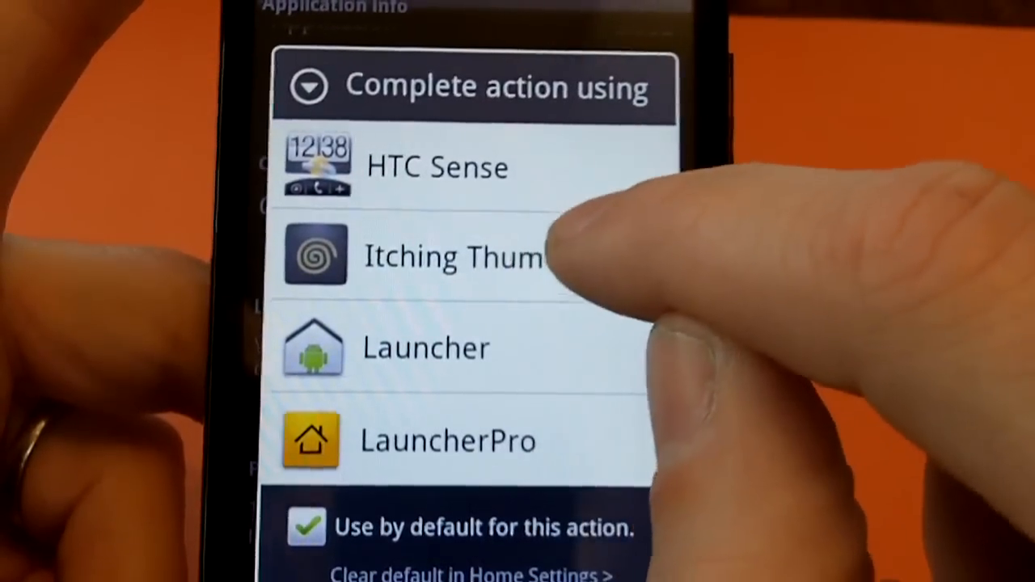
left_click(453, 255)
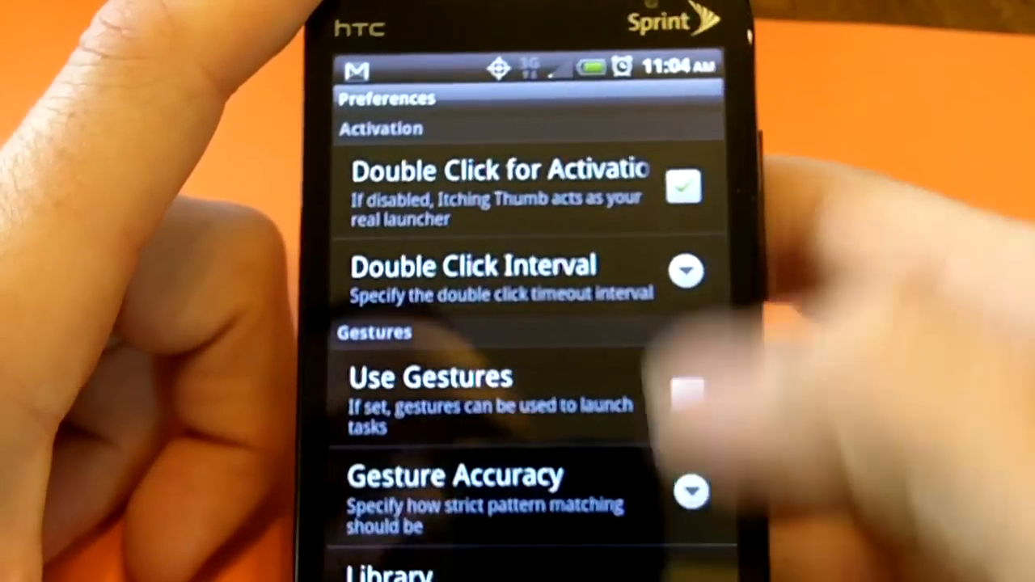
left_click(692, 401)
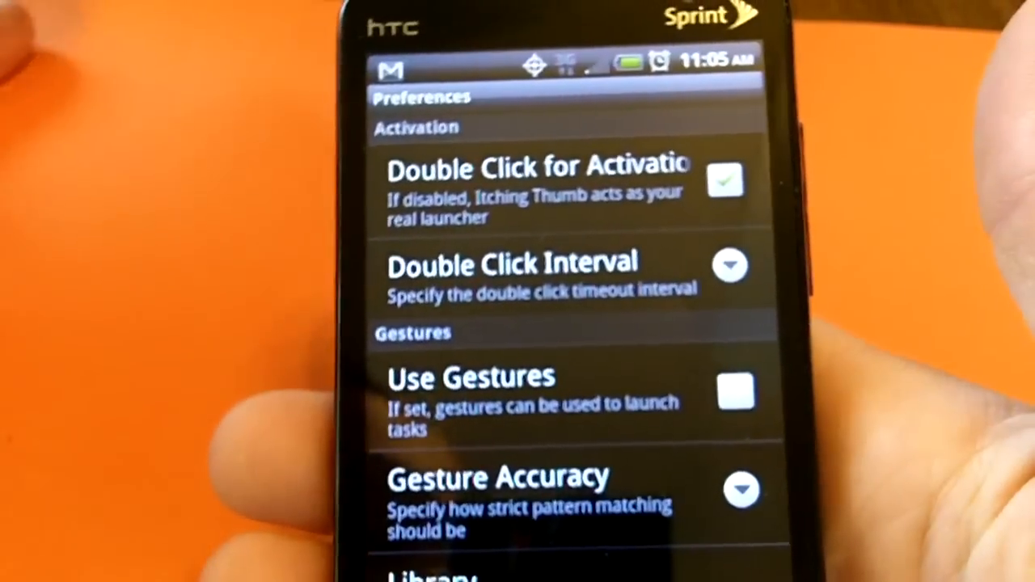
left_click(725, 180)
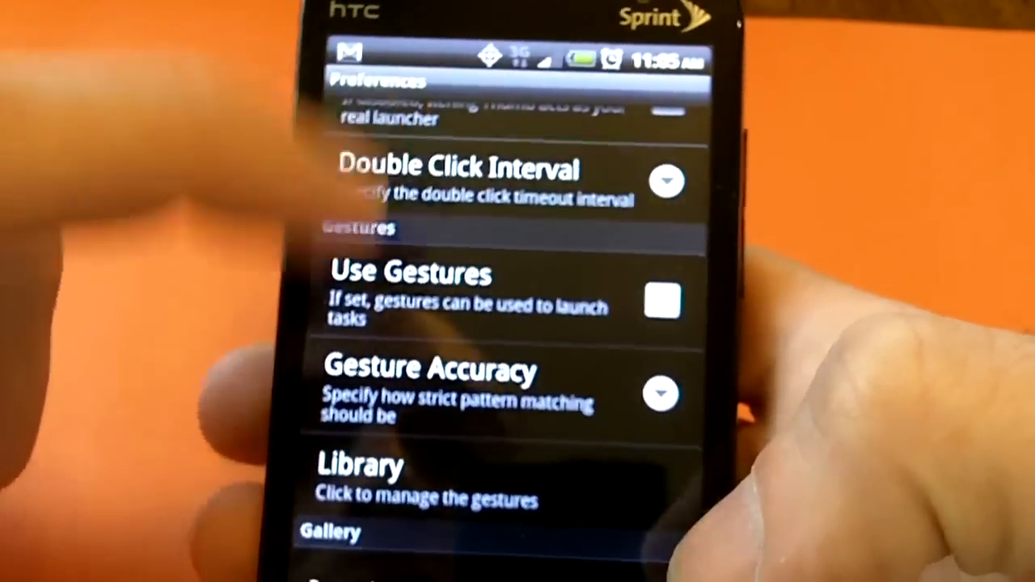
left_click(469, 182)
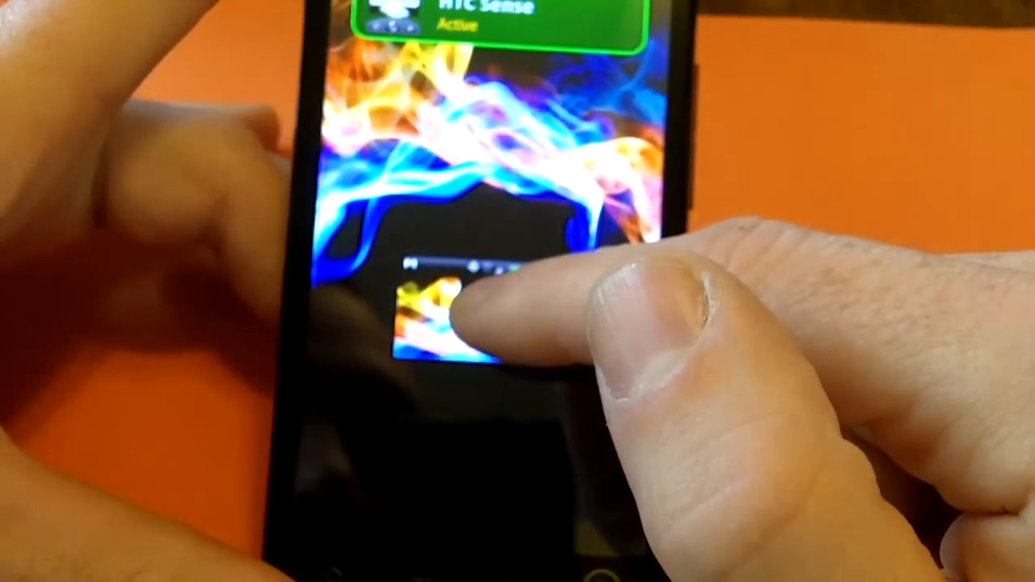
Activate Itching Thumb to show the gallery with the running HTC Sense task.
left_click(453, 324)
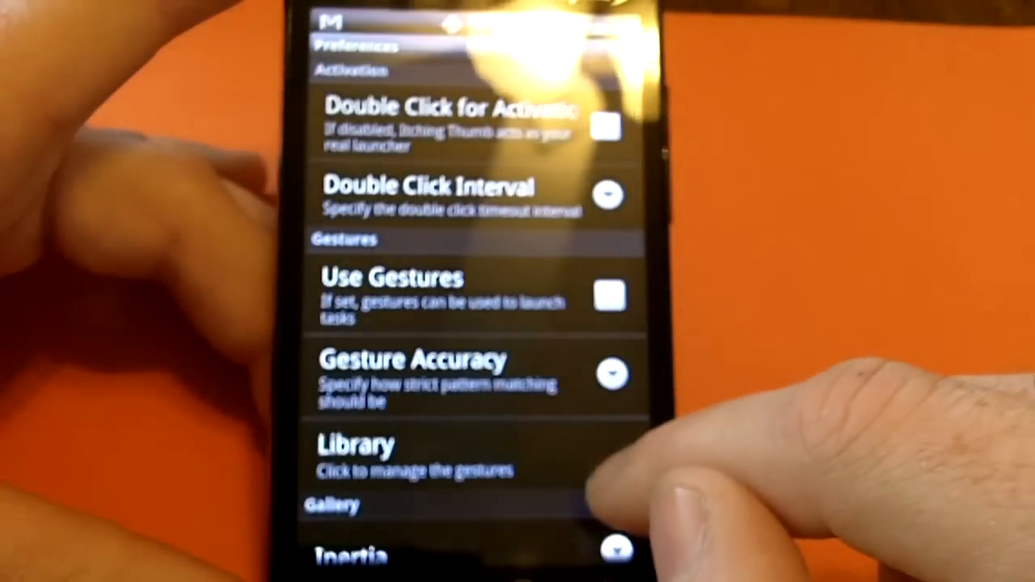
Scroll Preferences down to the Gallery section with Inertia, Style and High Quality Previews.
scroll("down", 3)
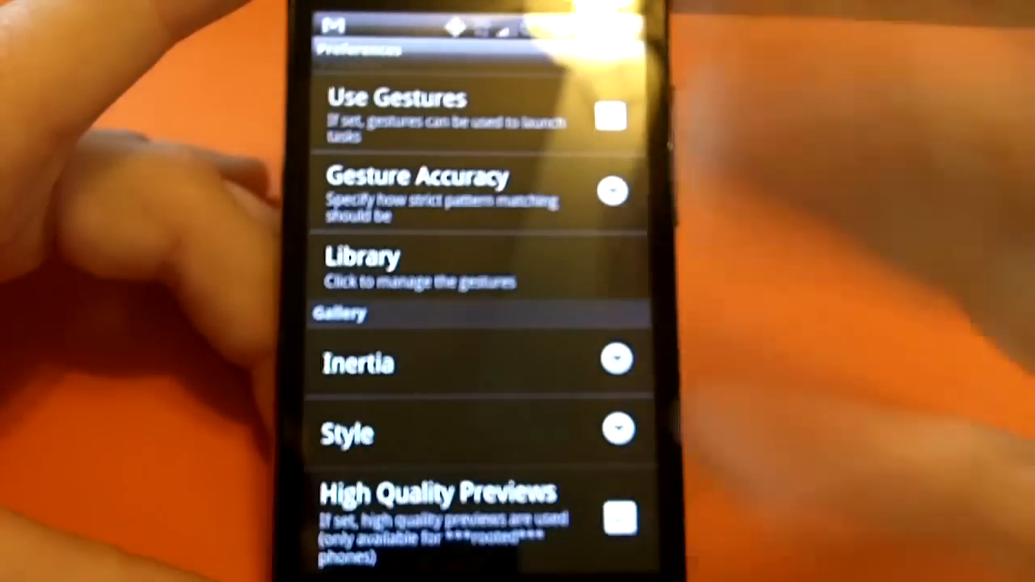
Open the running-task gallery showing Market active alongside Angry Birds, Internet and Messages.
left_click(617, 358)
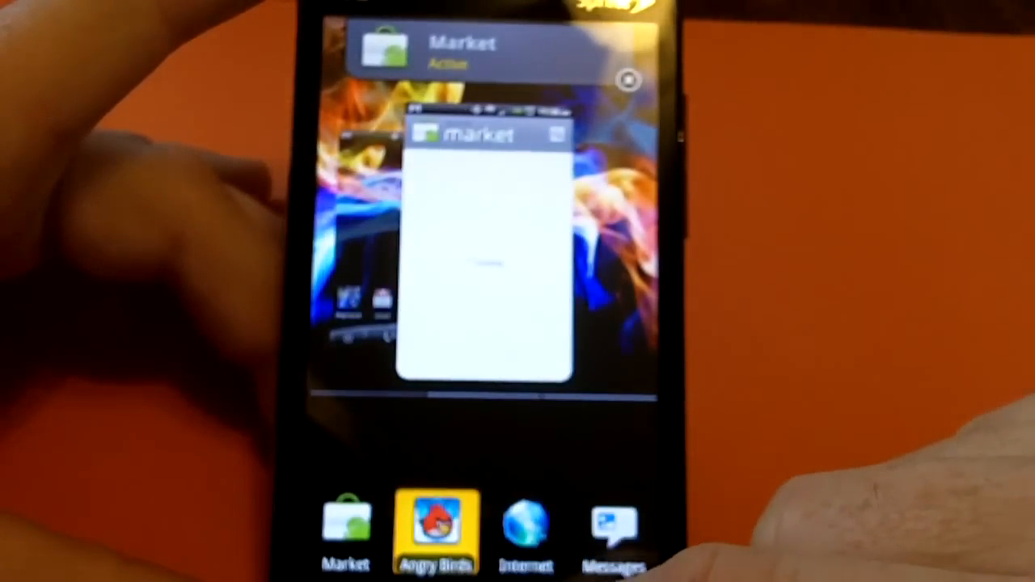
left_click(437, 526)
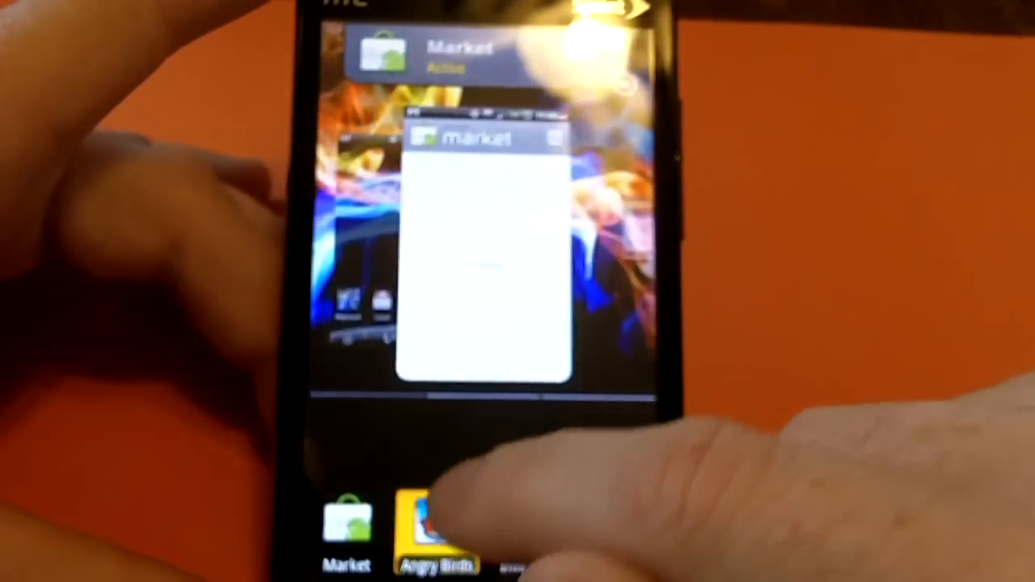
Launch Angry Birds from the gallery to reach its title screen.
left_click(436, 526)
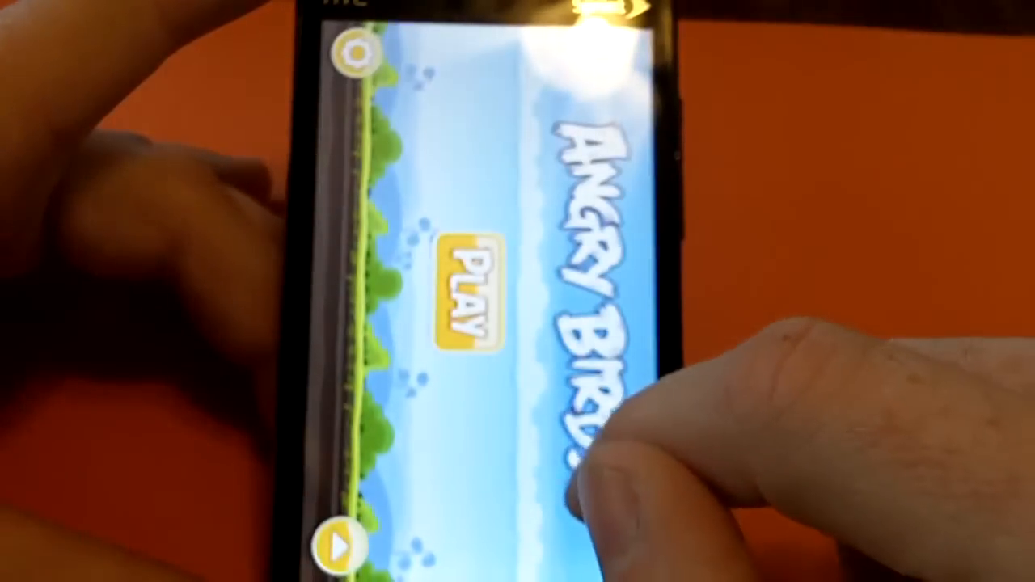
left_click(468, 287)
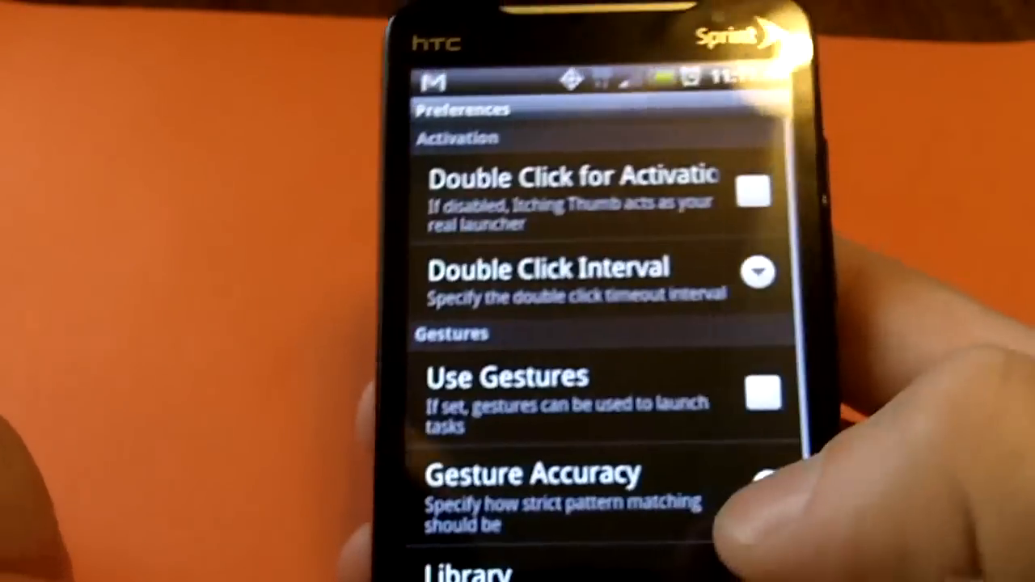
Scroll Preferences to the Library option and Gallery's Inertia and Style settings.
scroll("down", 3)
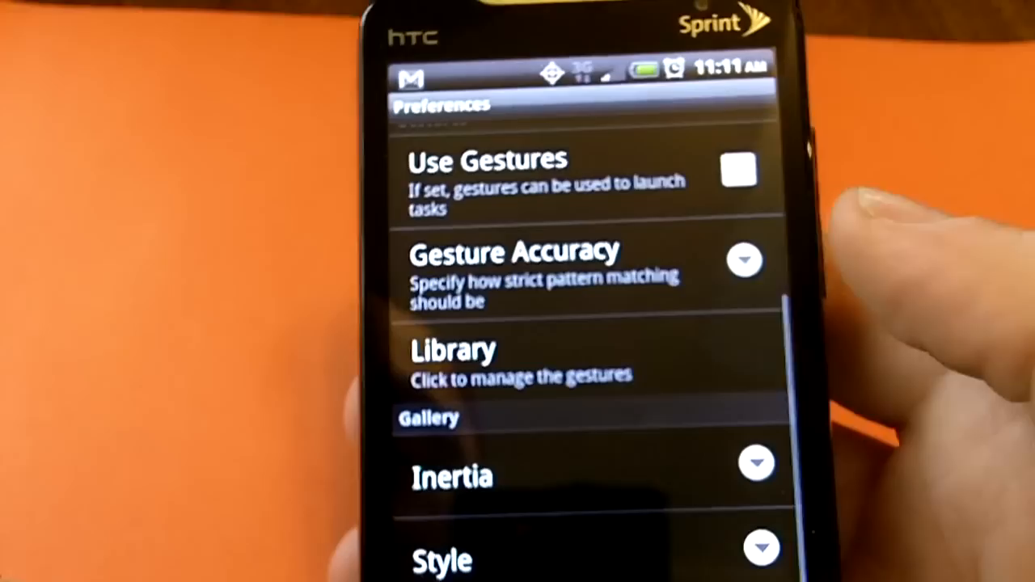